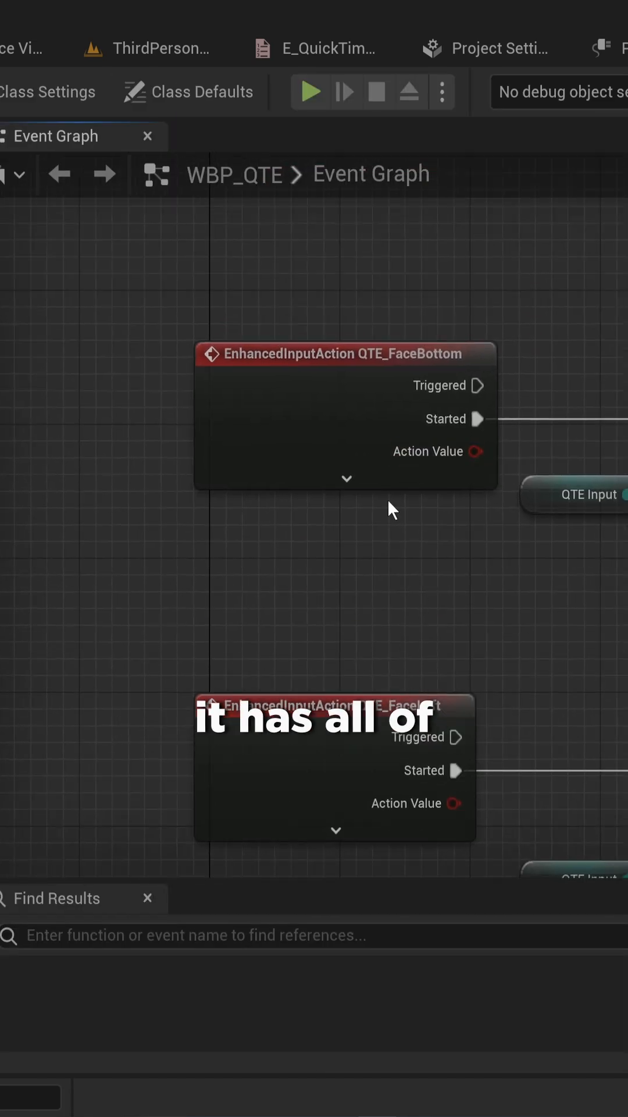
Step: Select the Print String node printing SUCCESS in the trigger actor's Event Graph
{"action": "left_click", "coordinate": [345, 353]}
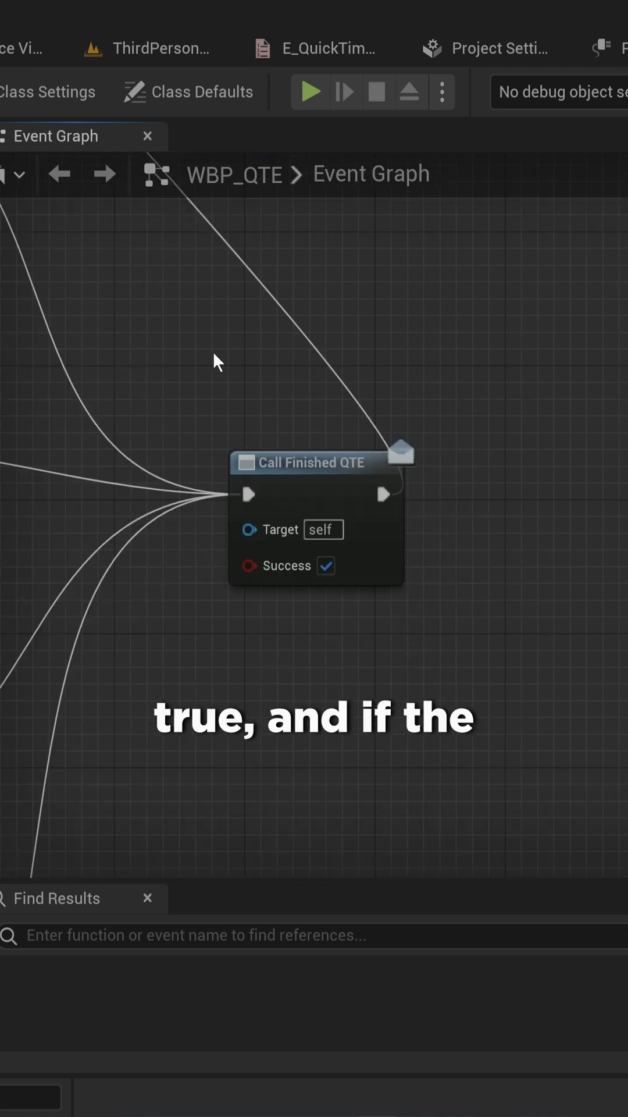
{"action": "left_click", "coordinate": [316, 462]}
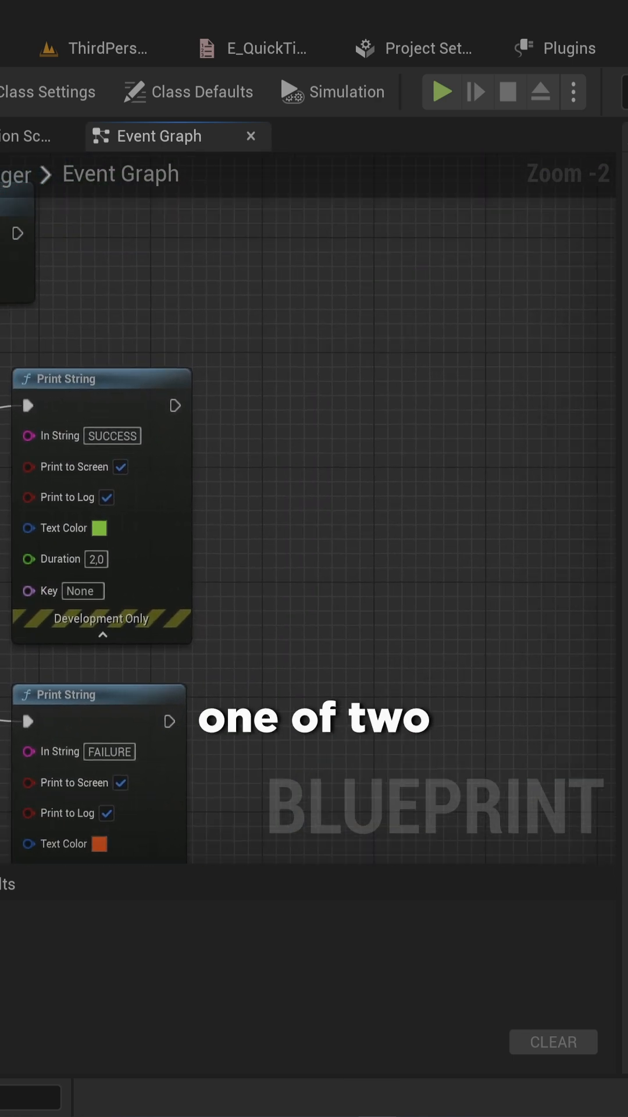
{"action": "left_click", "coordinate": [100, 378]}
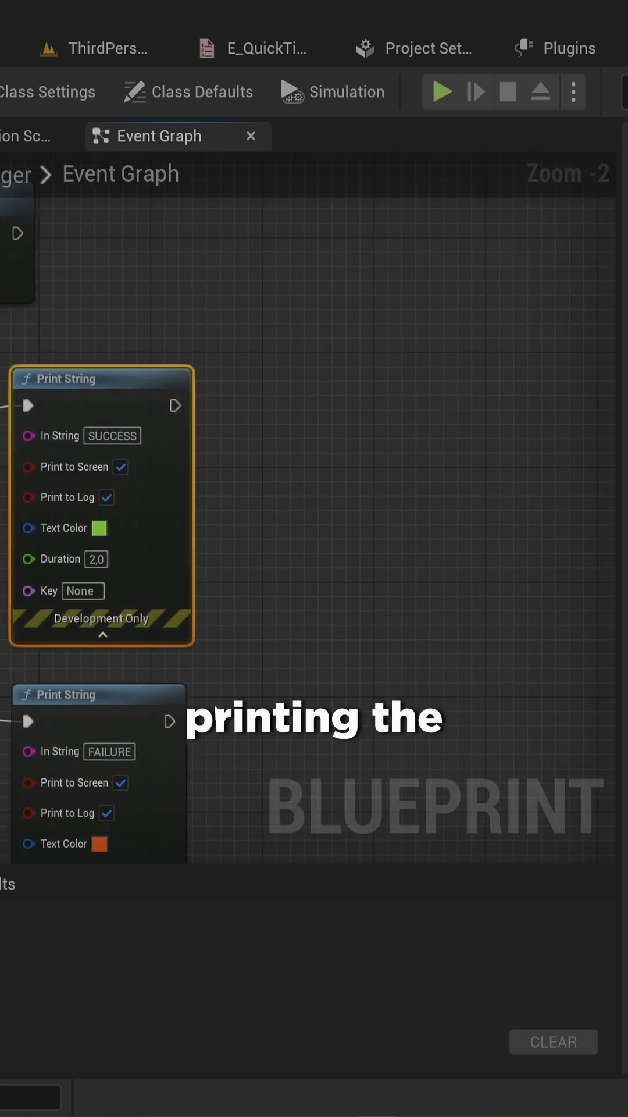